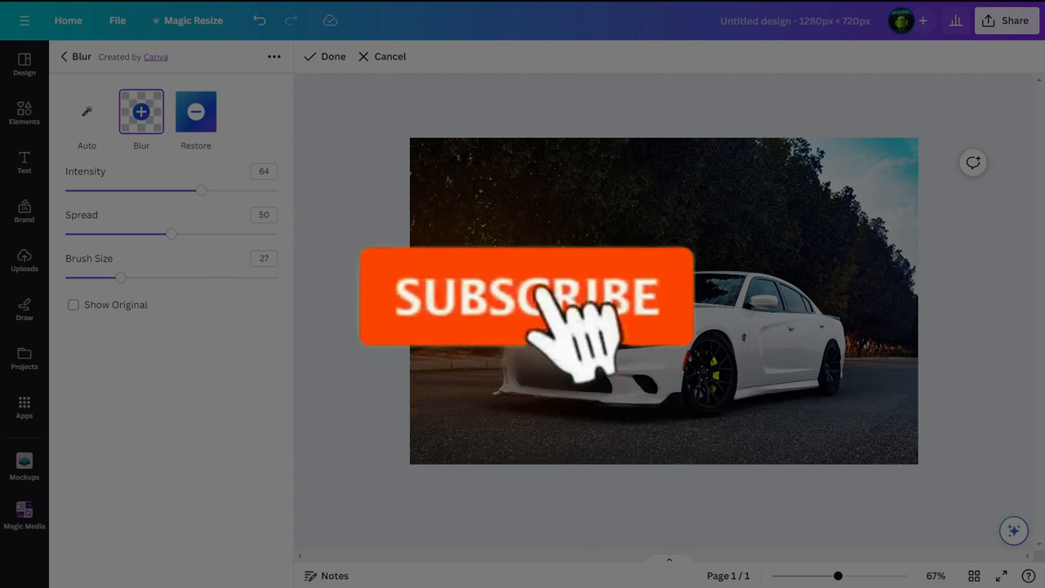
Cancel the Blur editor to return to the car photo unchanged.
left_click(323, 56)
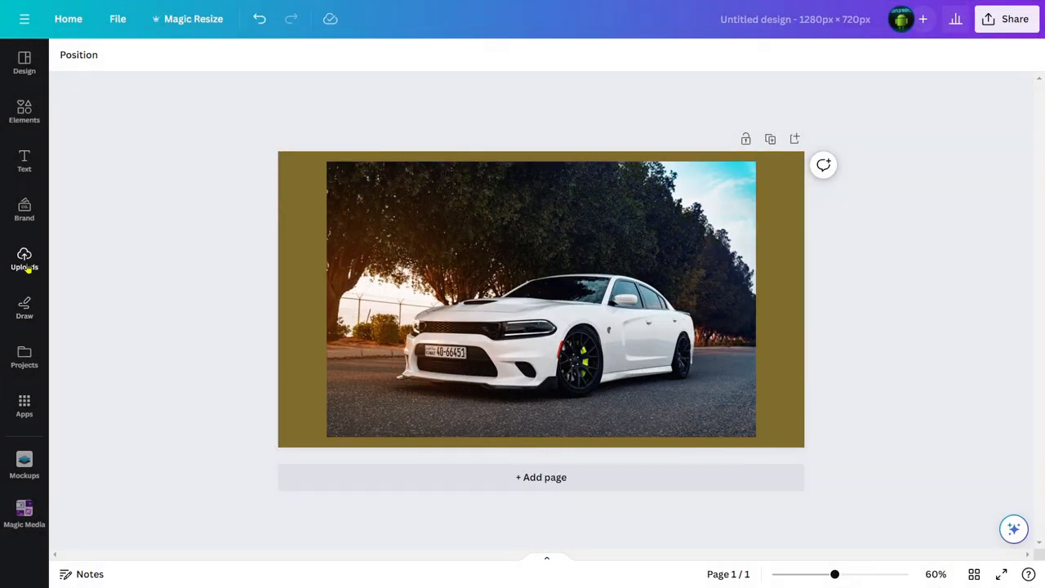
Select the car photo on the page to reveal its image toolbar.
left_click(23, 255)
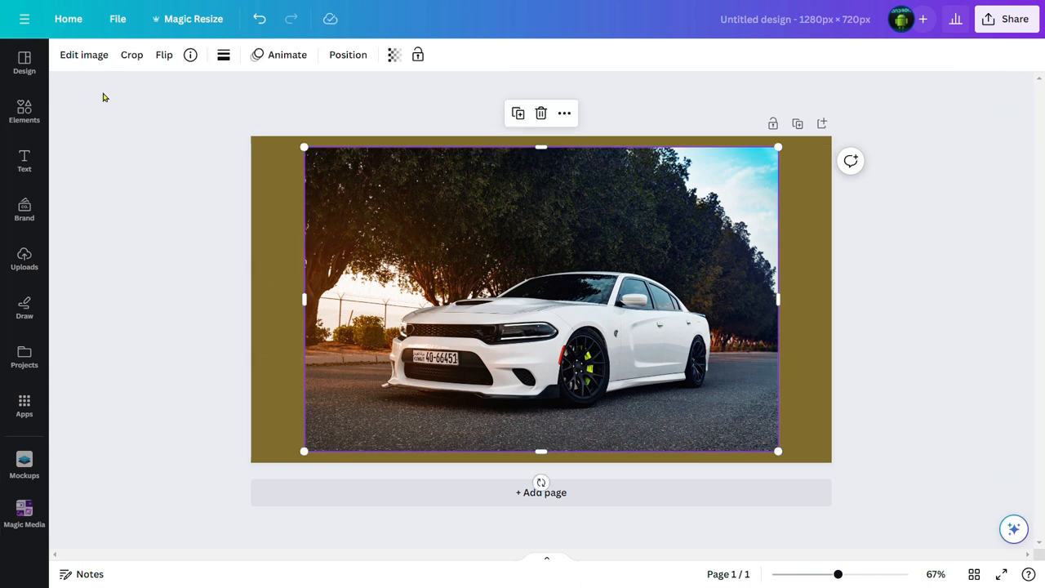
mouse_move(83, 56)
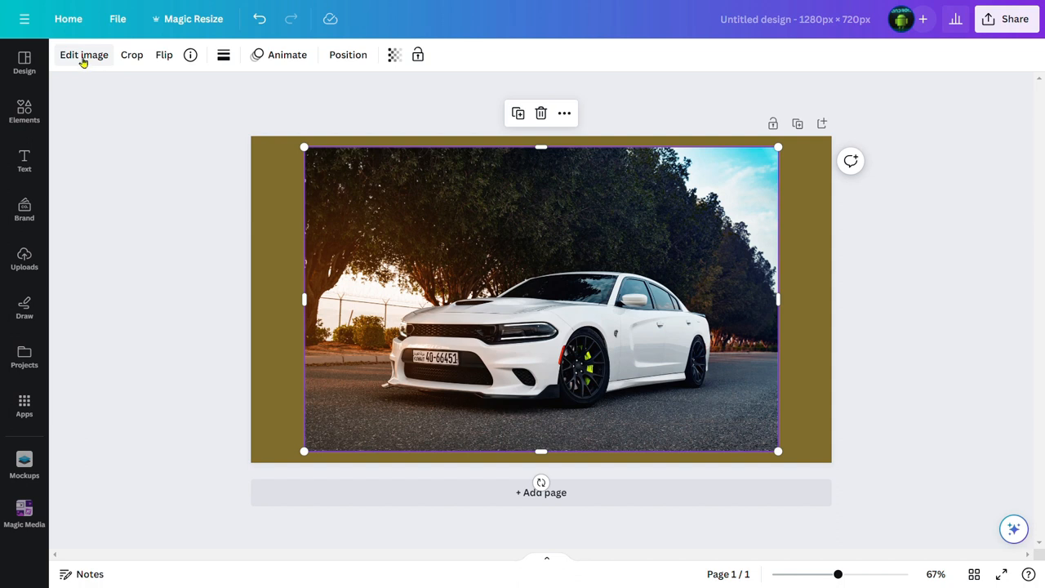
Enter image editing and launch the Blur app for the car photo.
left_click(83, 55)
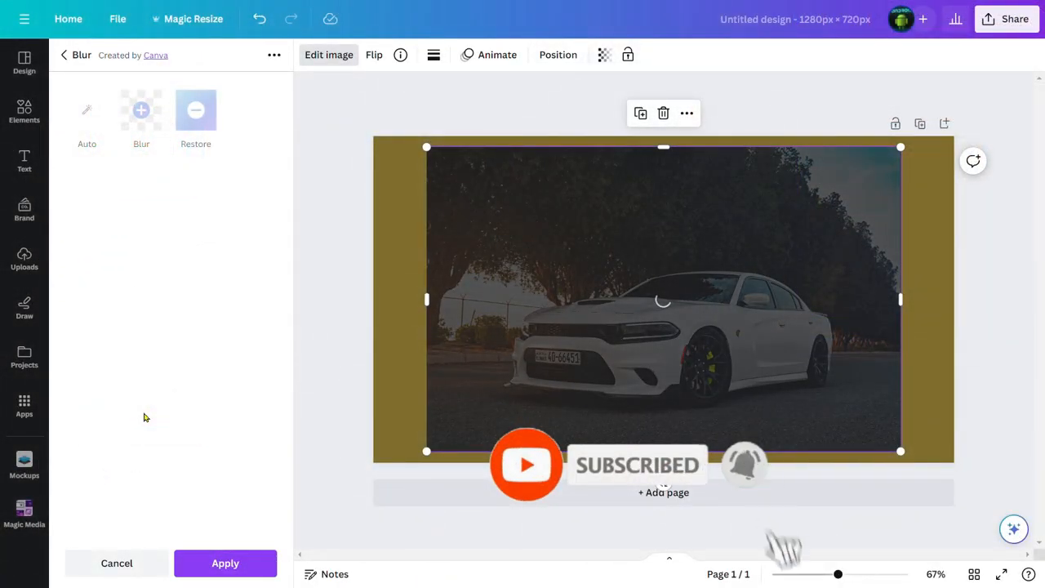
left_click(87, 109)
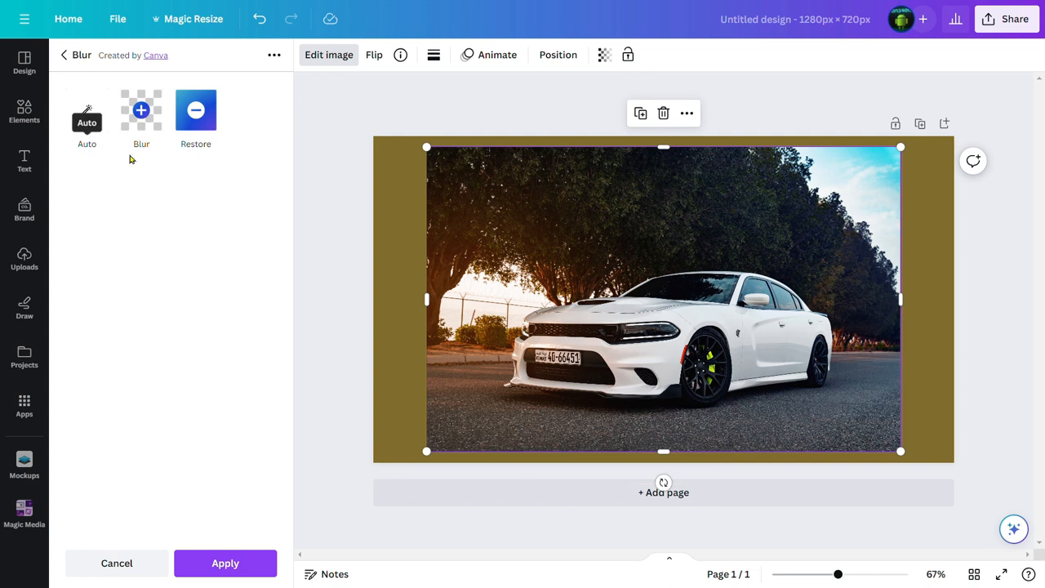
mouse_move(196, 111)
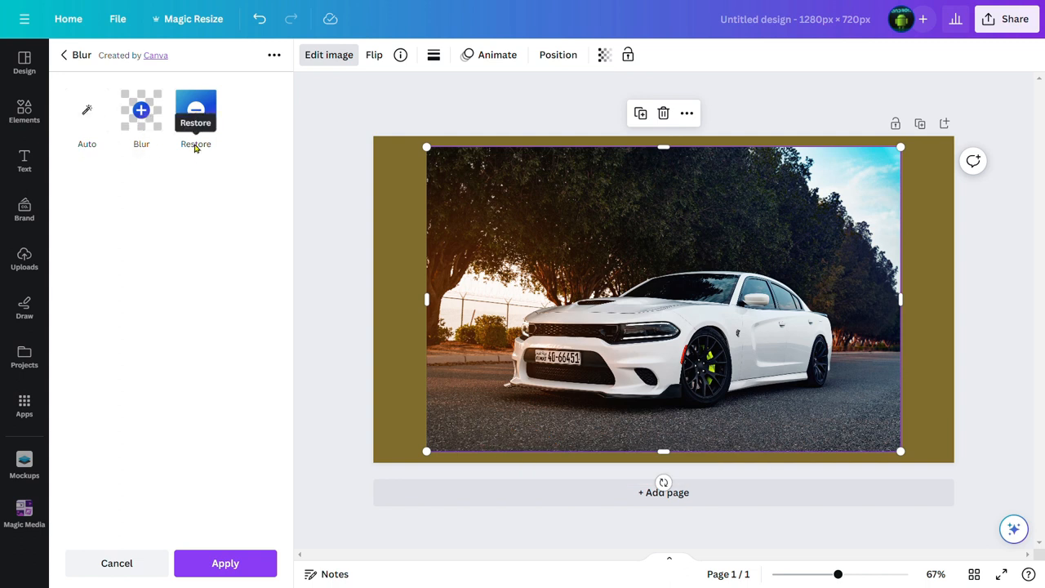
Apply Auto blur at intensity 30 across the whole car photo.
left_click(87, 111)
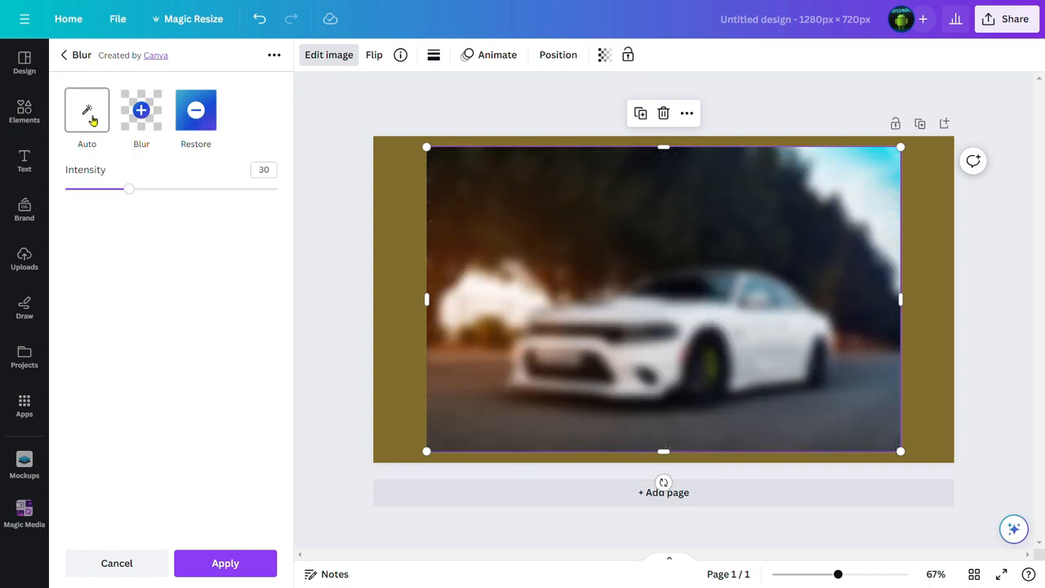
left_click(86, 111)
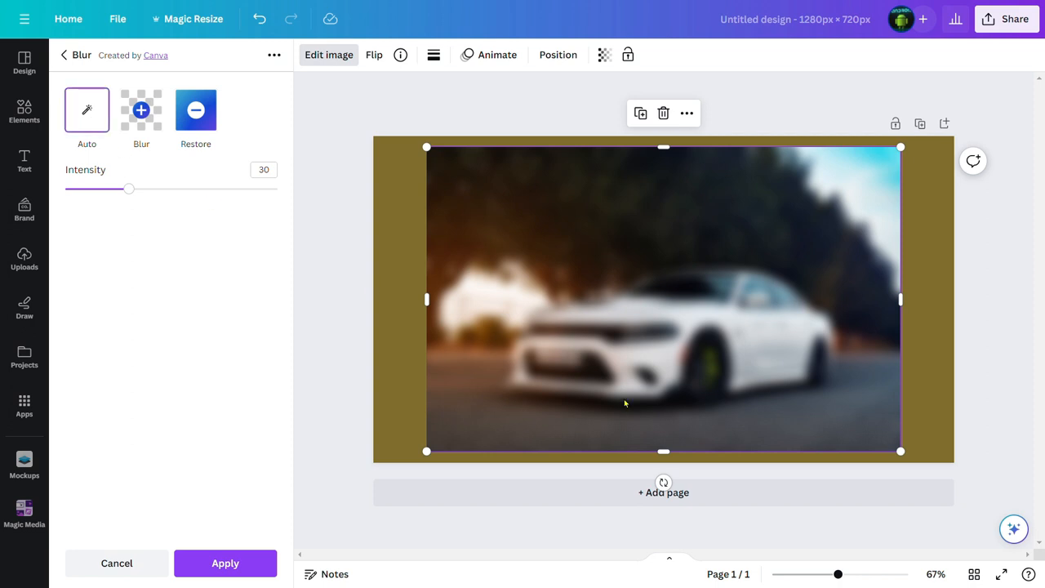
mouse_move(601, 267)
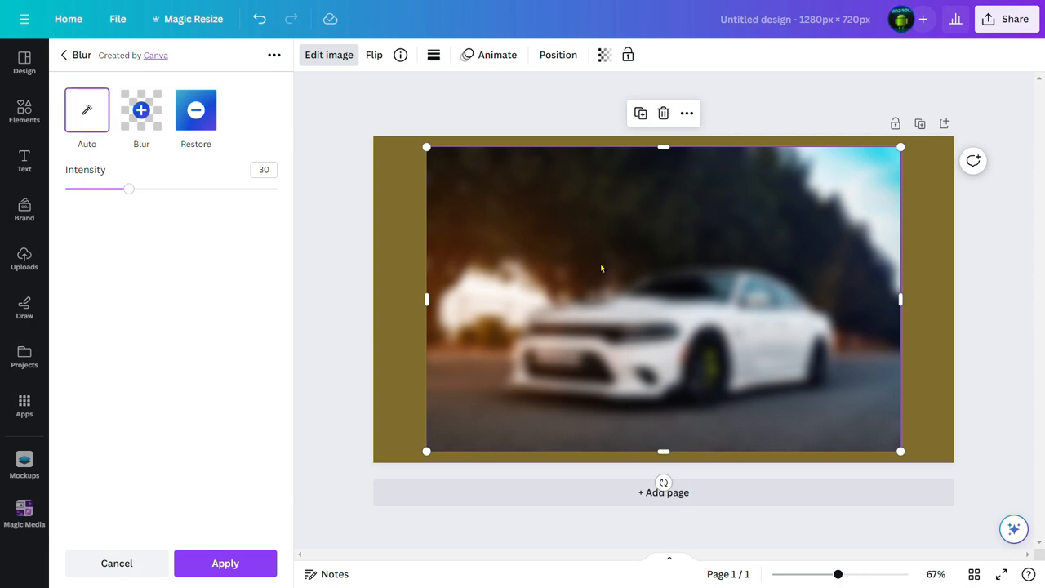
mouse_move(147, 289)
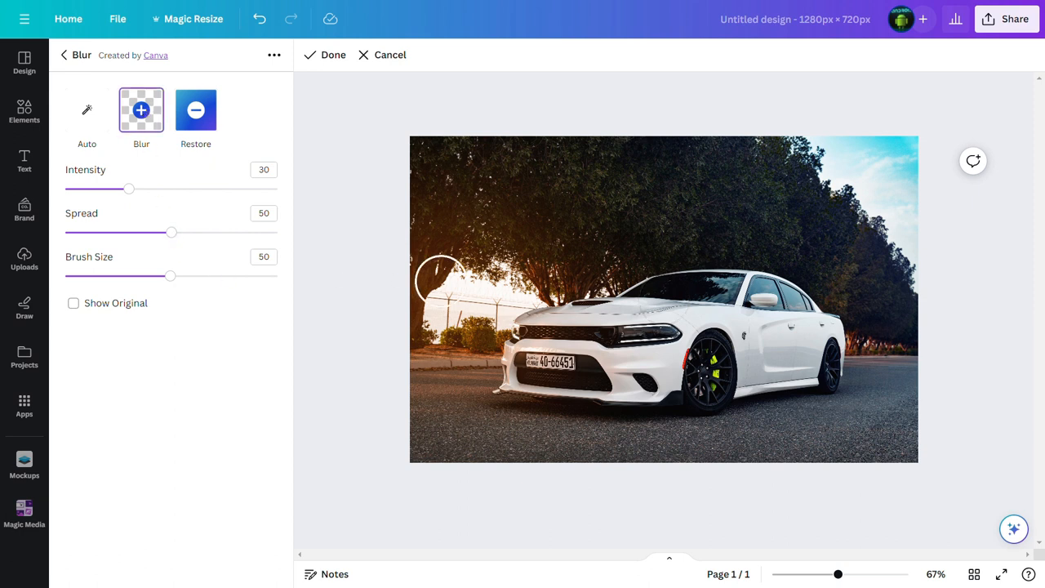
mouse_move(552, 294)
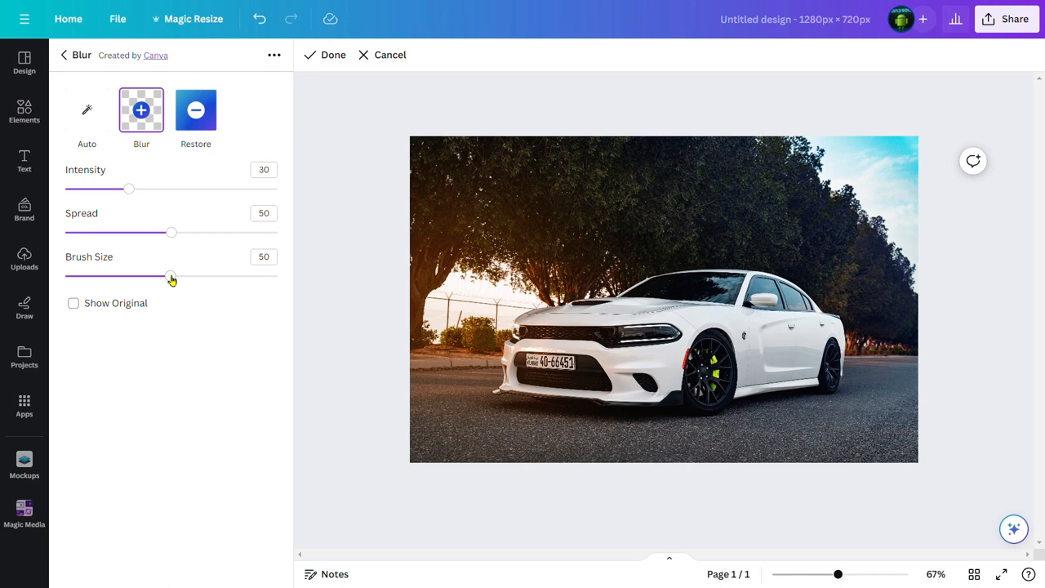
Shrink the manual blur brush size down to 27.
left_click_drag(171, 276, 137, 276)
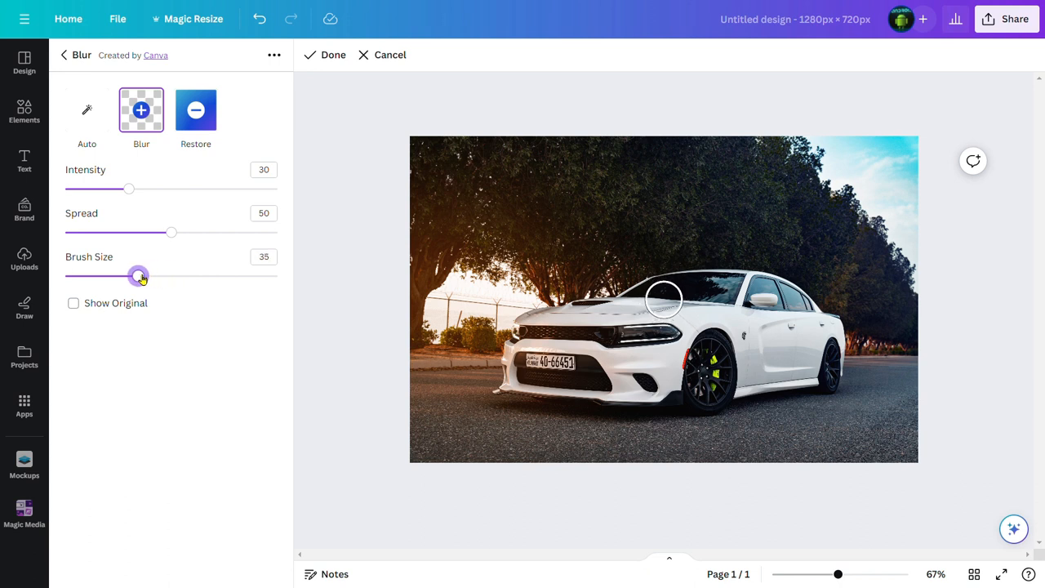
left_click_drag(138, 275, 128, 276)
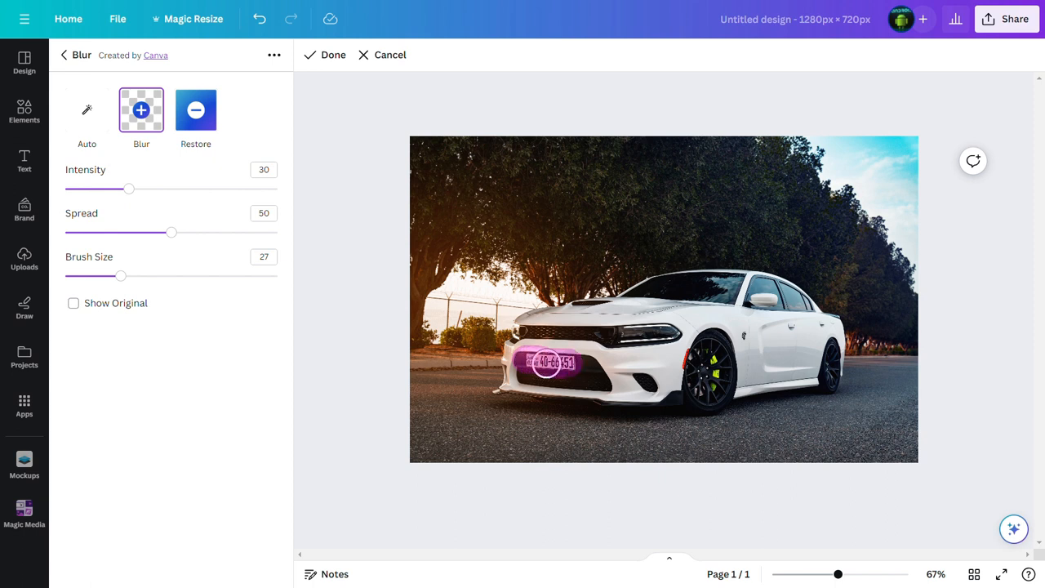
Brush blur over the number plate and raise intensity to 49.
left_click_drag(547, 363, 571, 363)
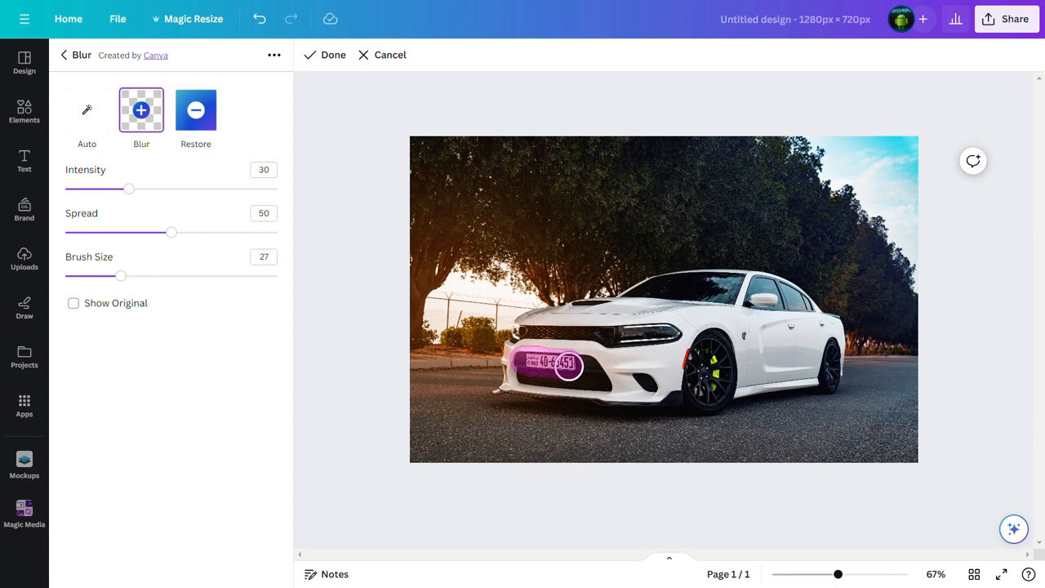
left_click(564, 365)
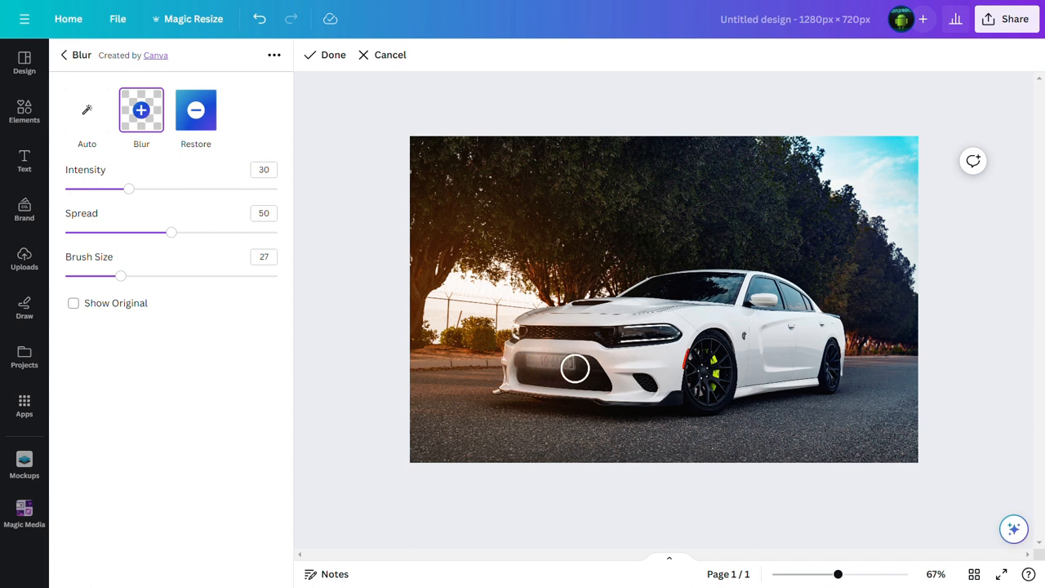
left_click_drag(128, 189, 134, 189)
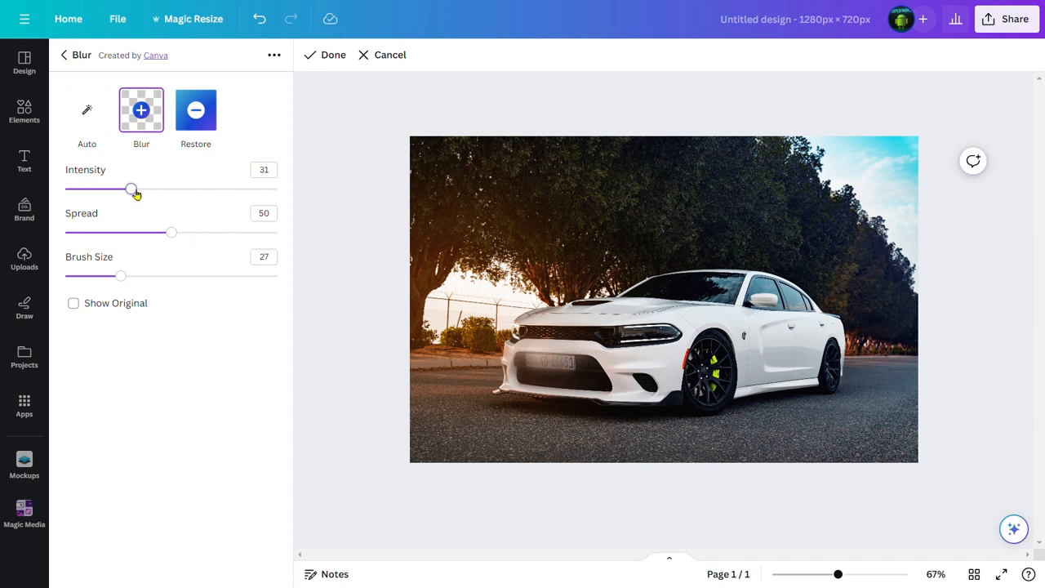
left_click_drag(132, 190, 170, 189)
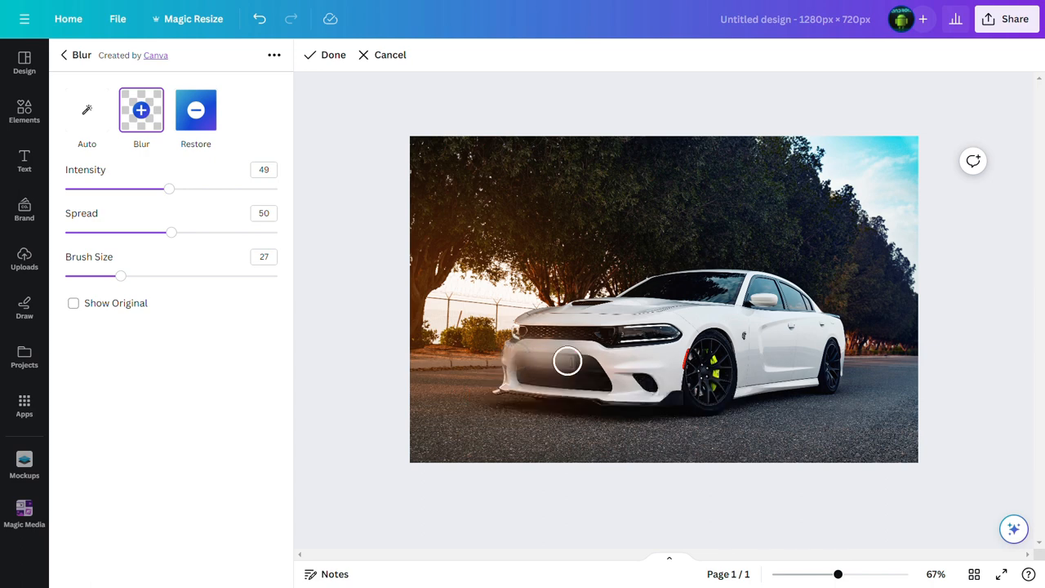
Raise intensity to 64 and rebrush the number plate until unreadable.
left_click_drag(568, 363, 610, 368)
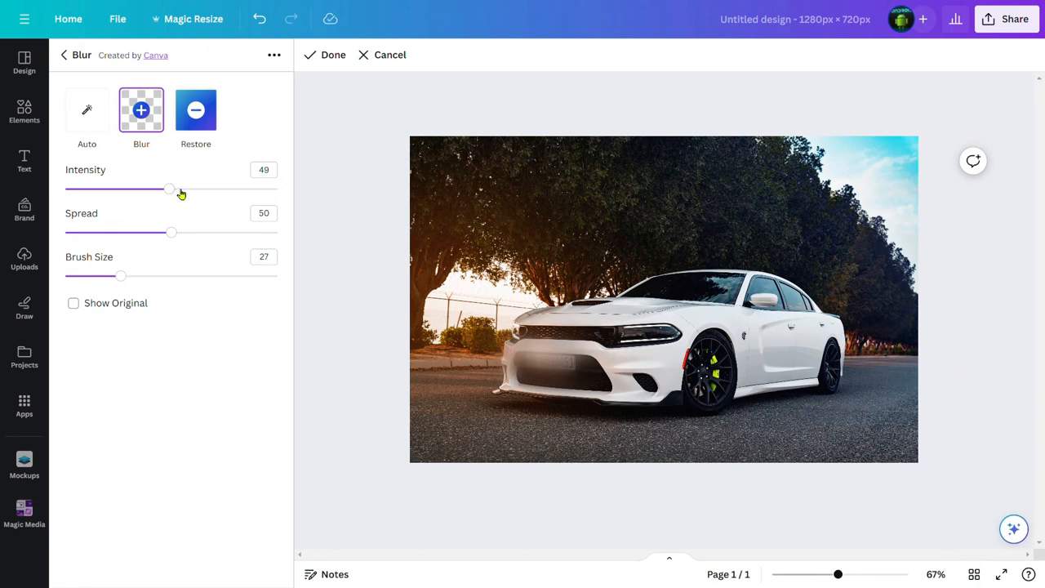
left_click_drag(170, 189, 200, 190)
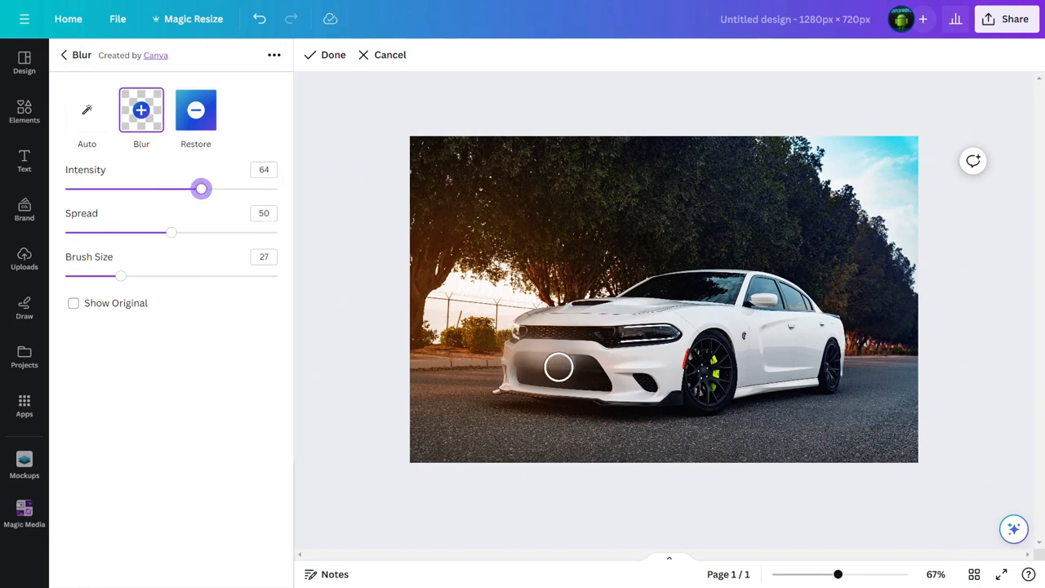
left_click_drag(559, 366, 530, 356)
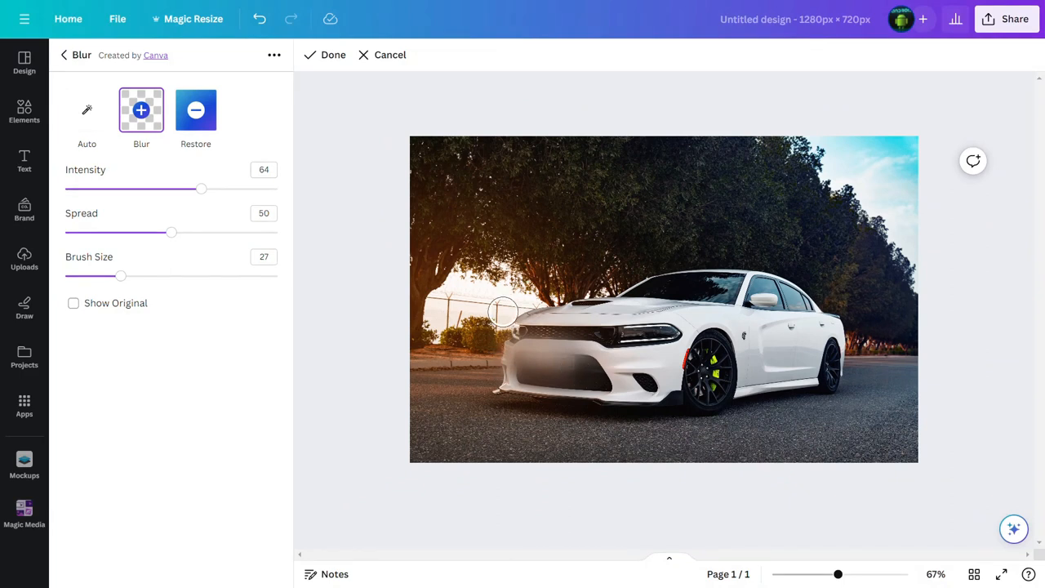
left_click_drag(502, 313, 581, 259)
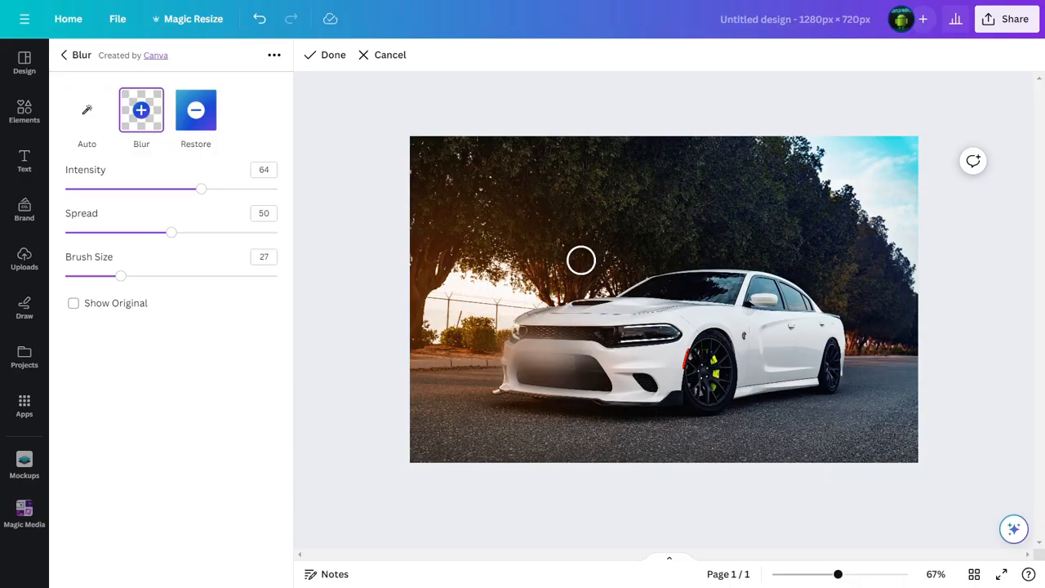